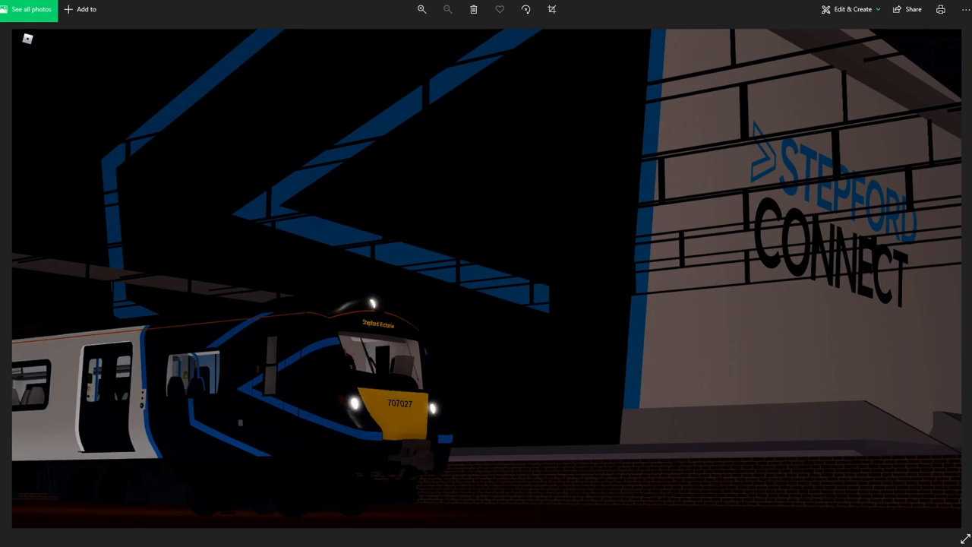
pyautogui.moveTo(398, 389)
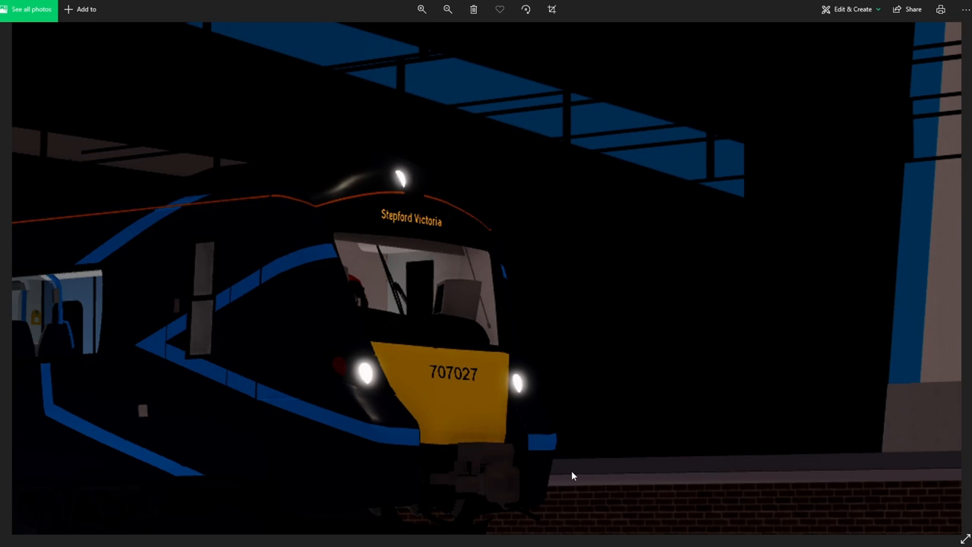
pyautogui.moveTo(512, 508)
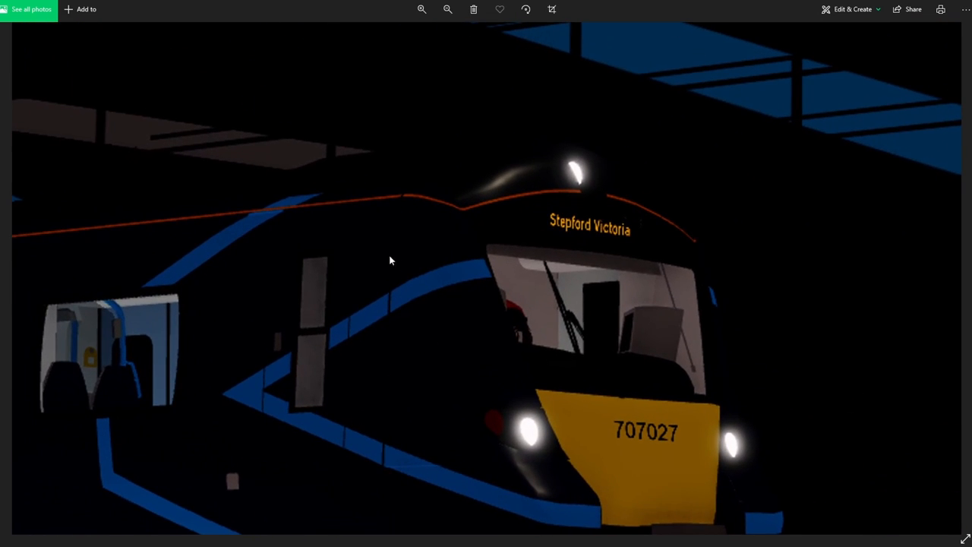
pyautogui.moveTo(156, 435)
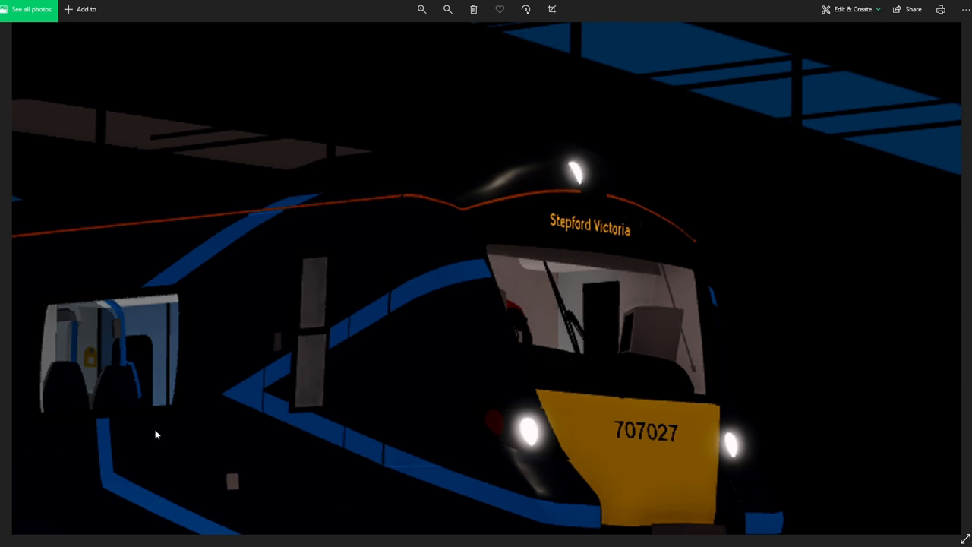